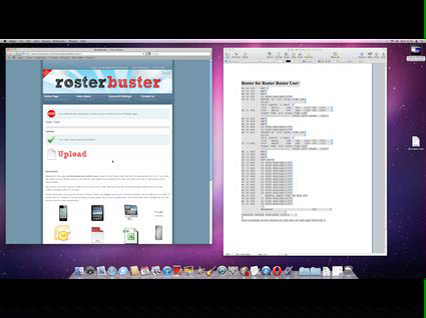
scroll(down, 3)
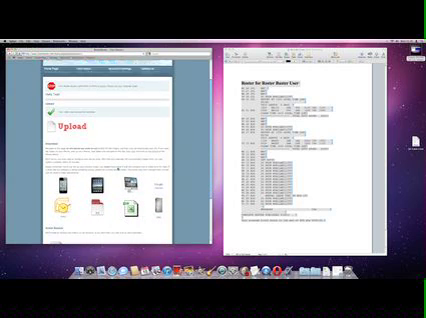